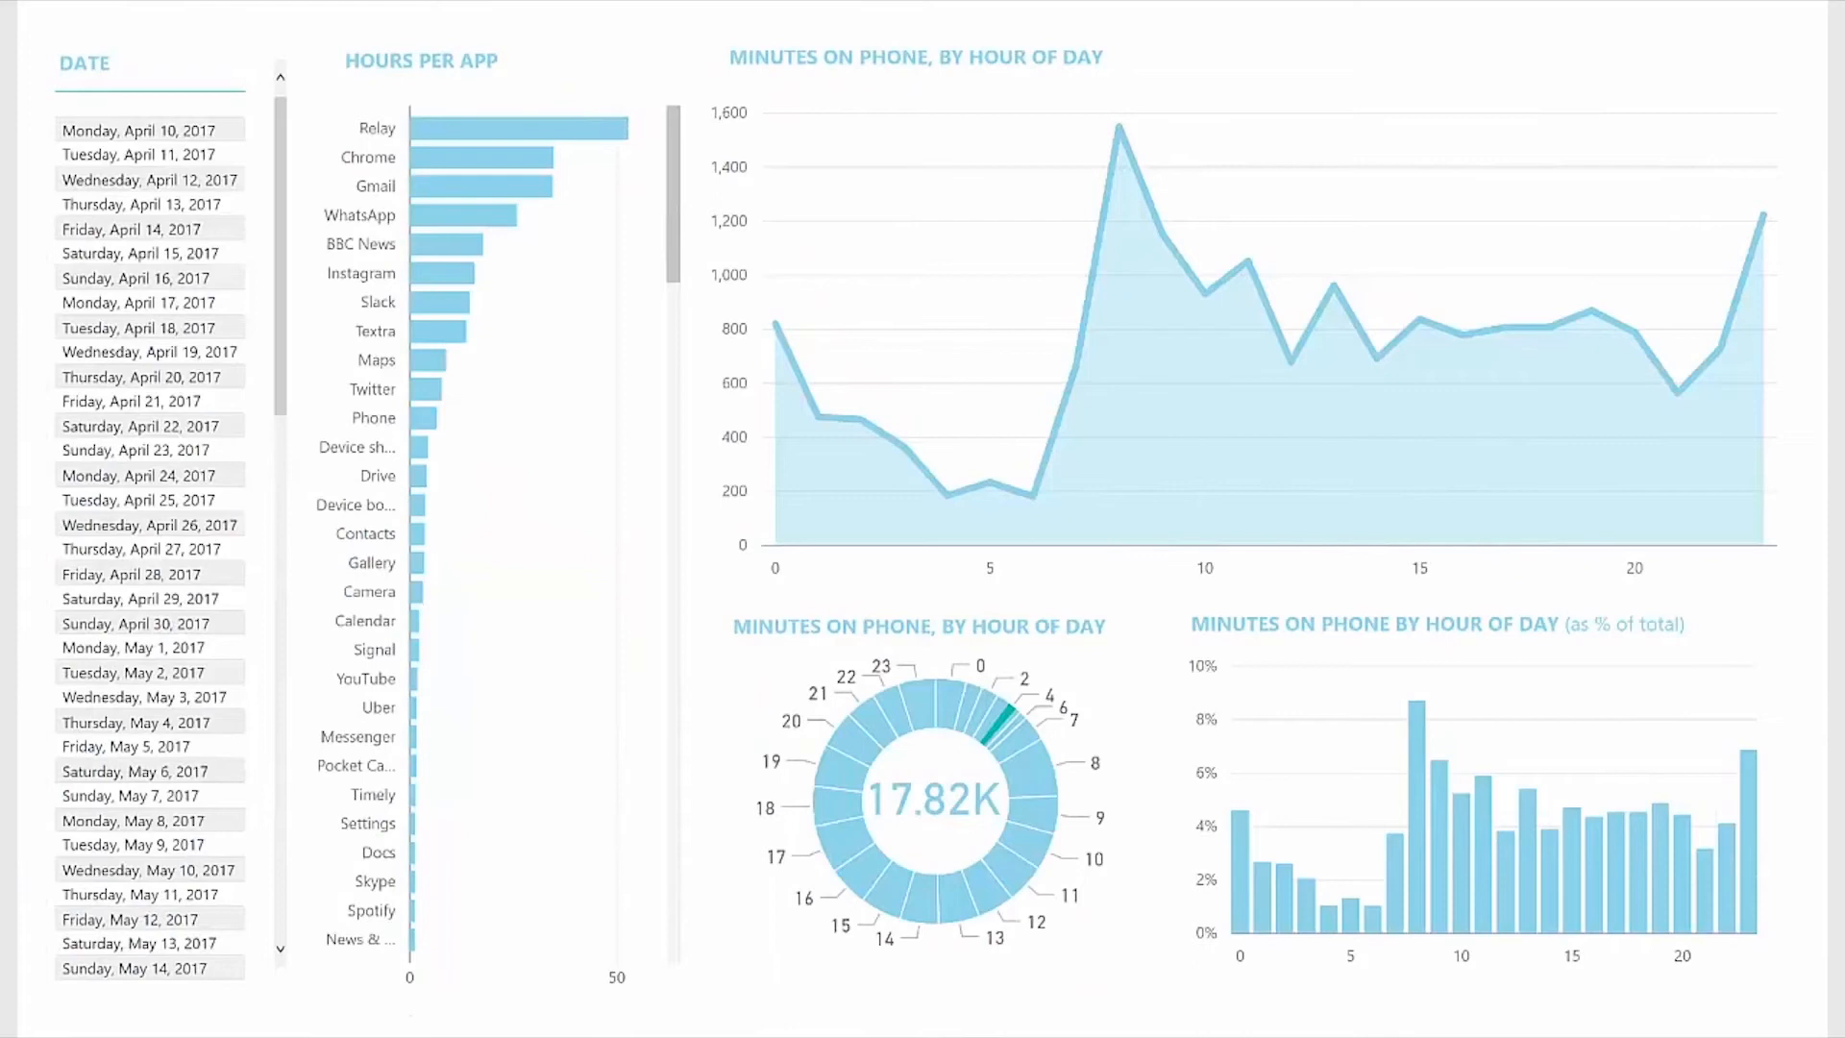
{"action": "mouse_move", "coordinate": [1238, 847]}
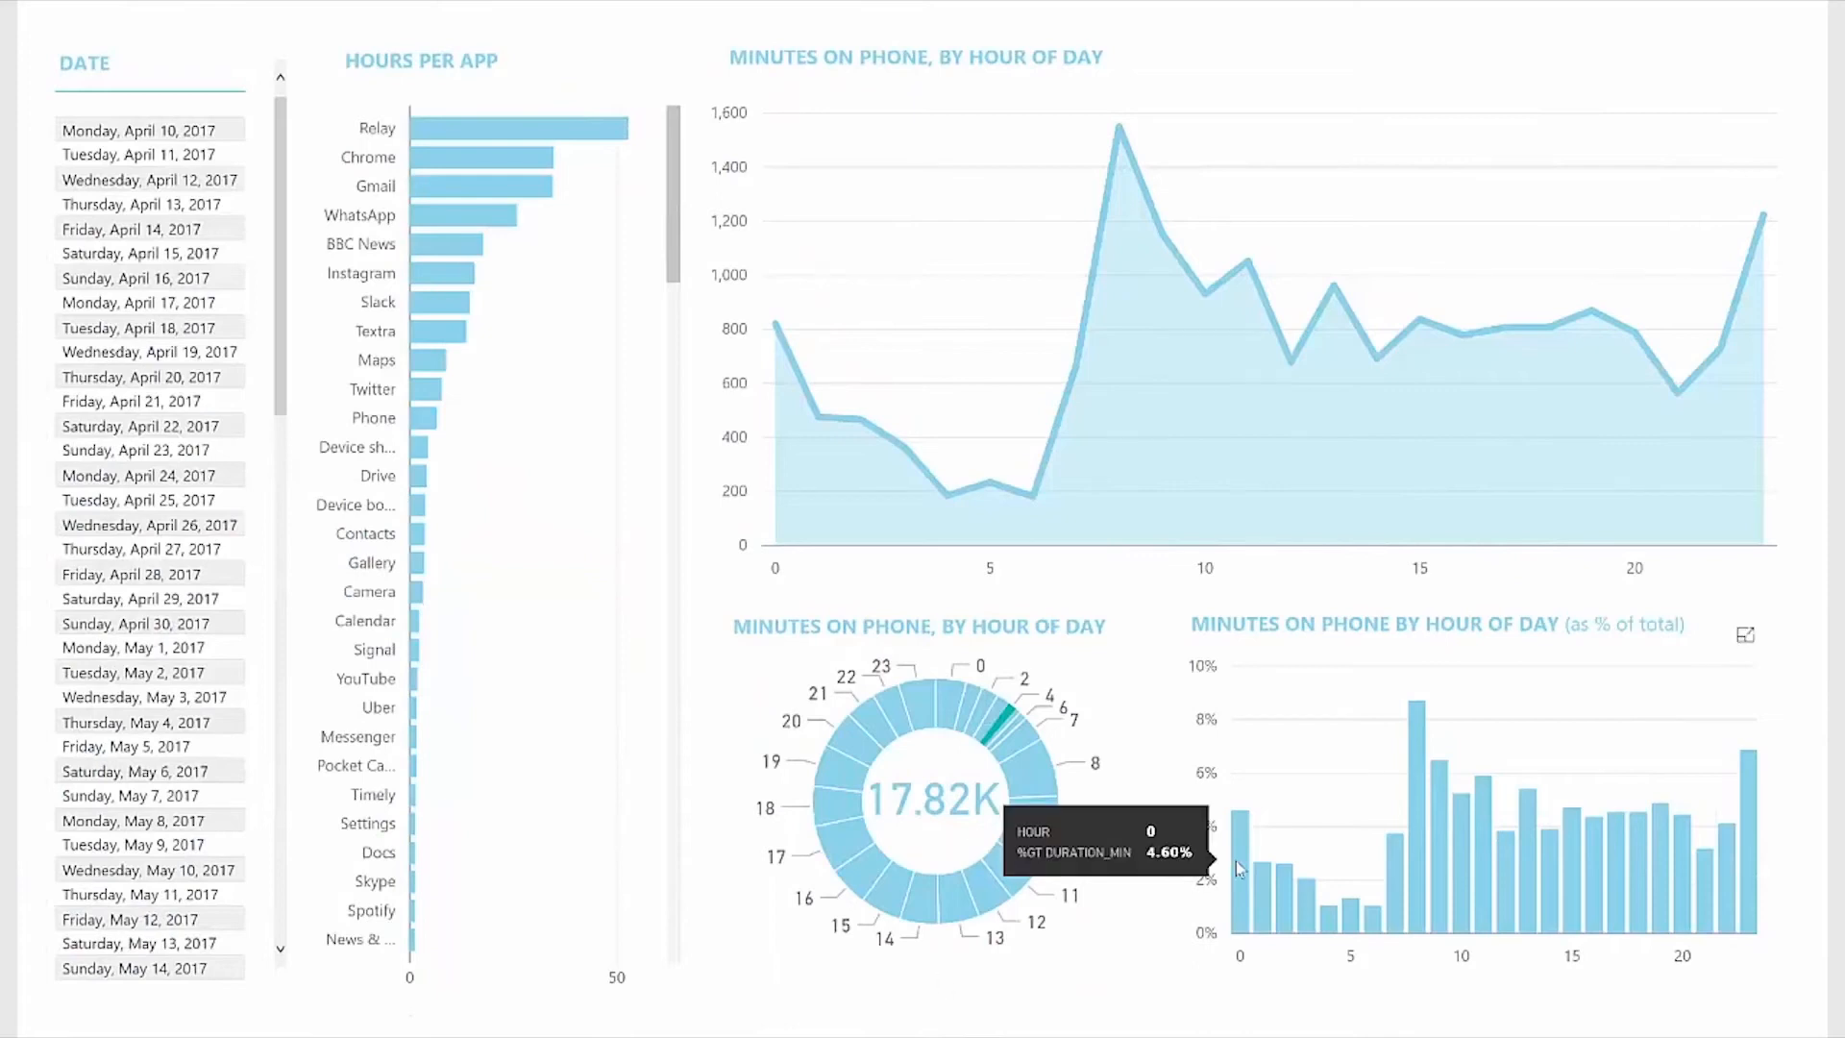
{"action": "mouse_move", "coordinate": [974, 1015]}
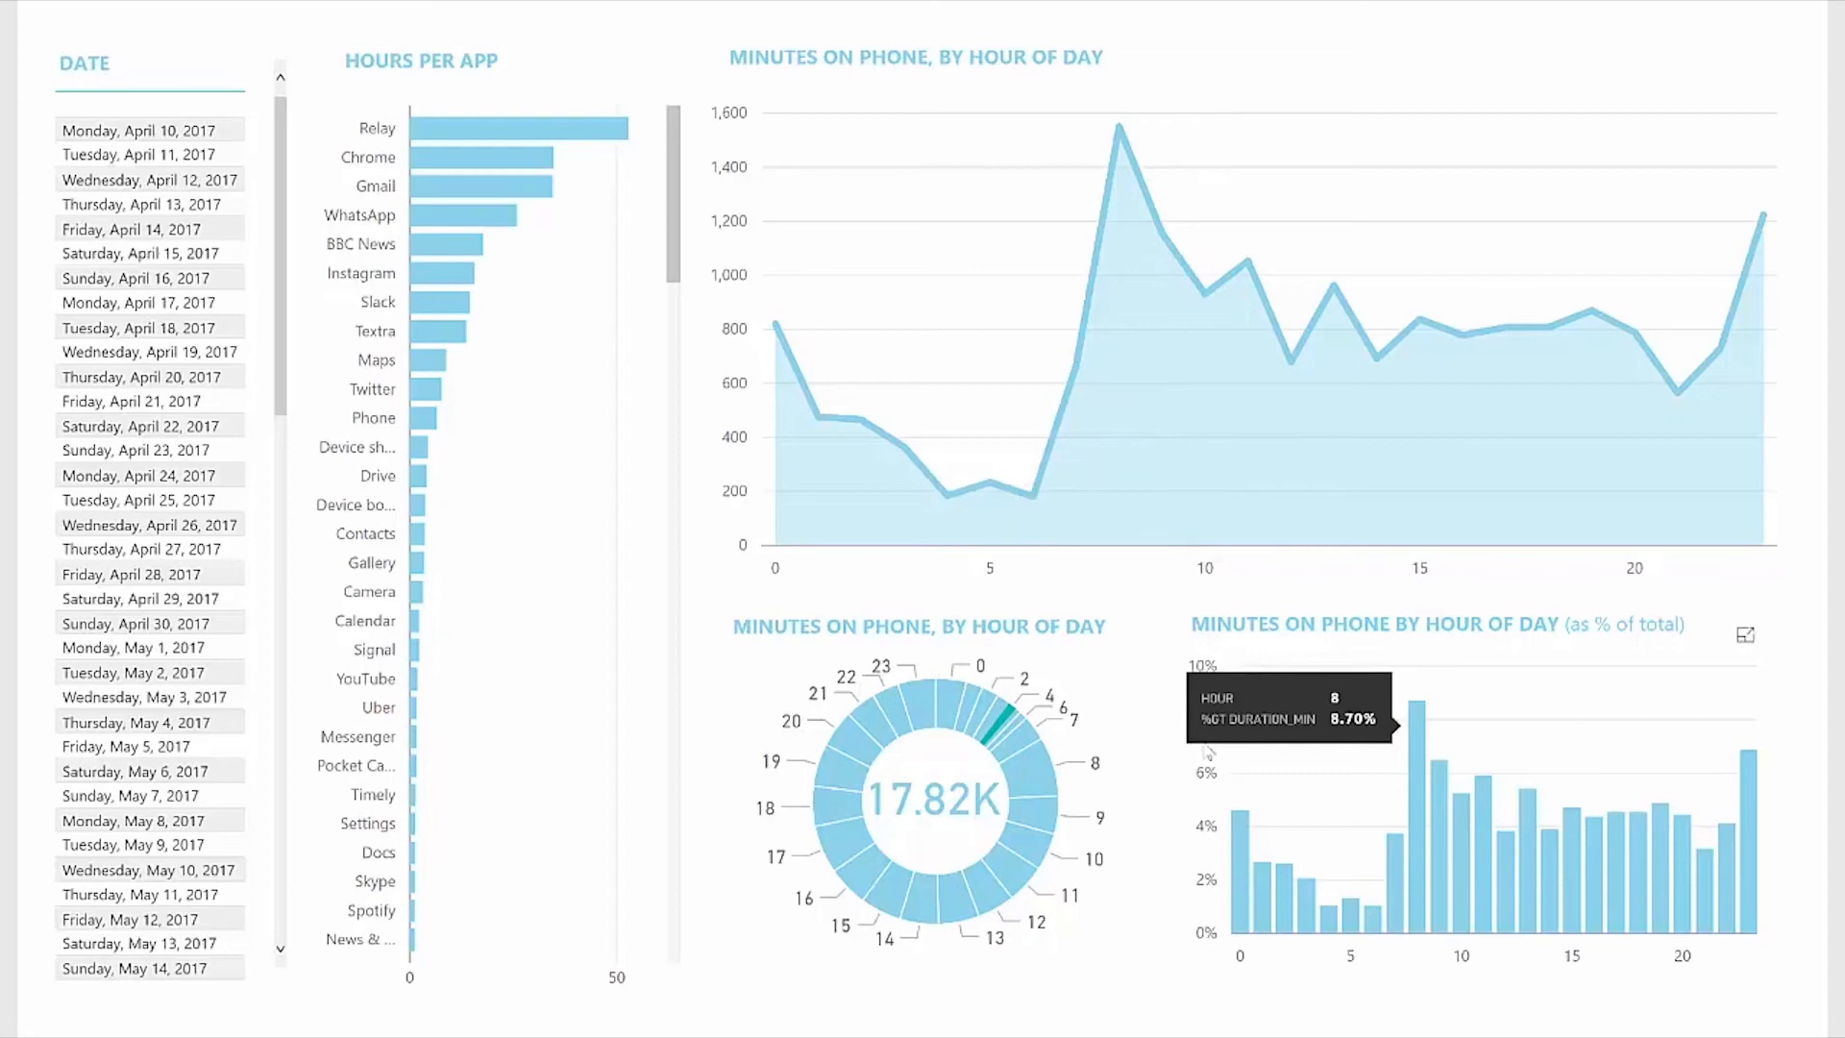
{"action": "mouse_move", "coordinate": [1026, 774]}
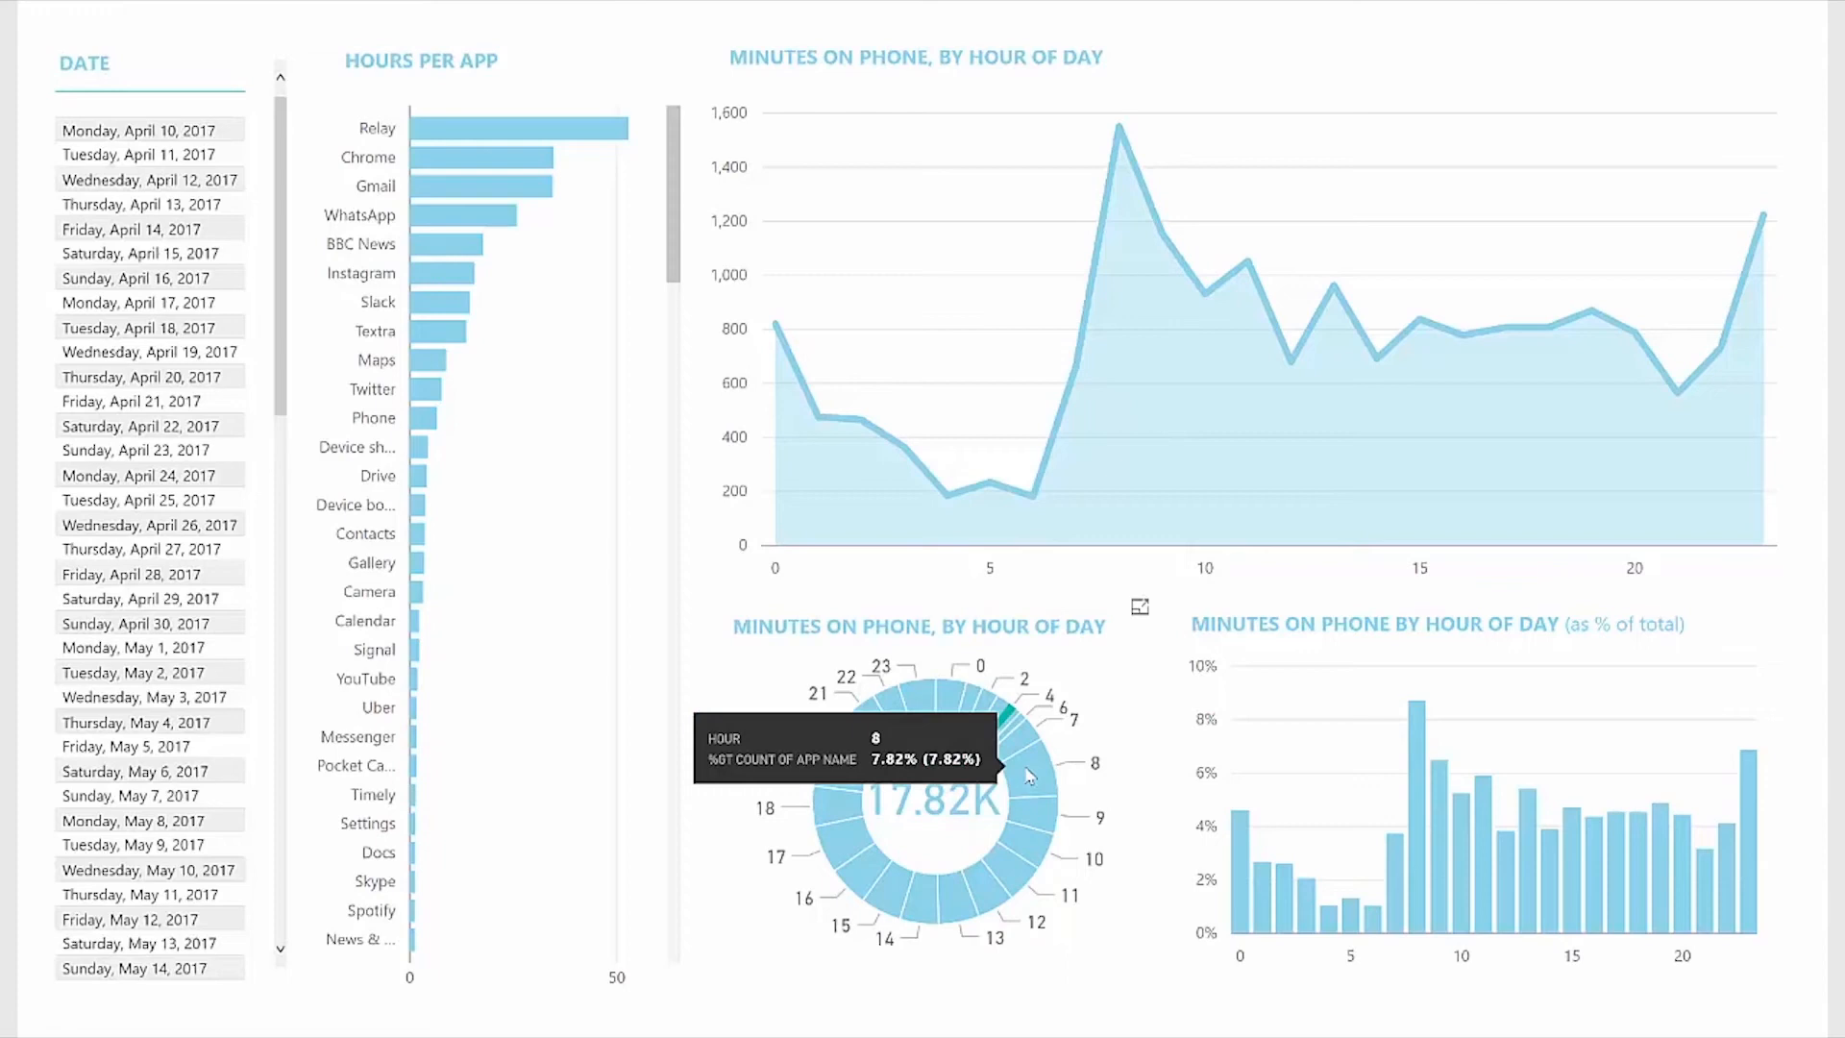
{"action": "mouse_move", "coordinate": [741, 655]}
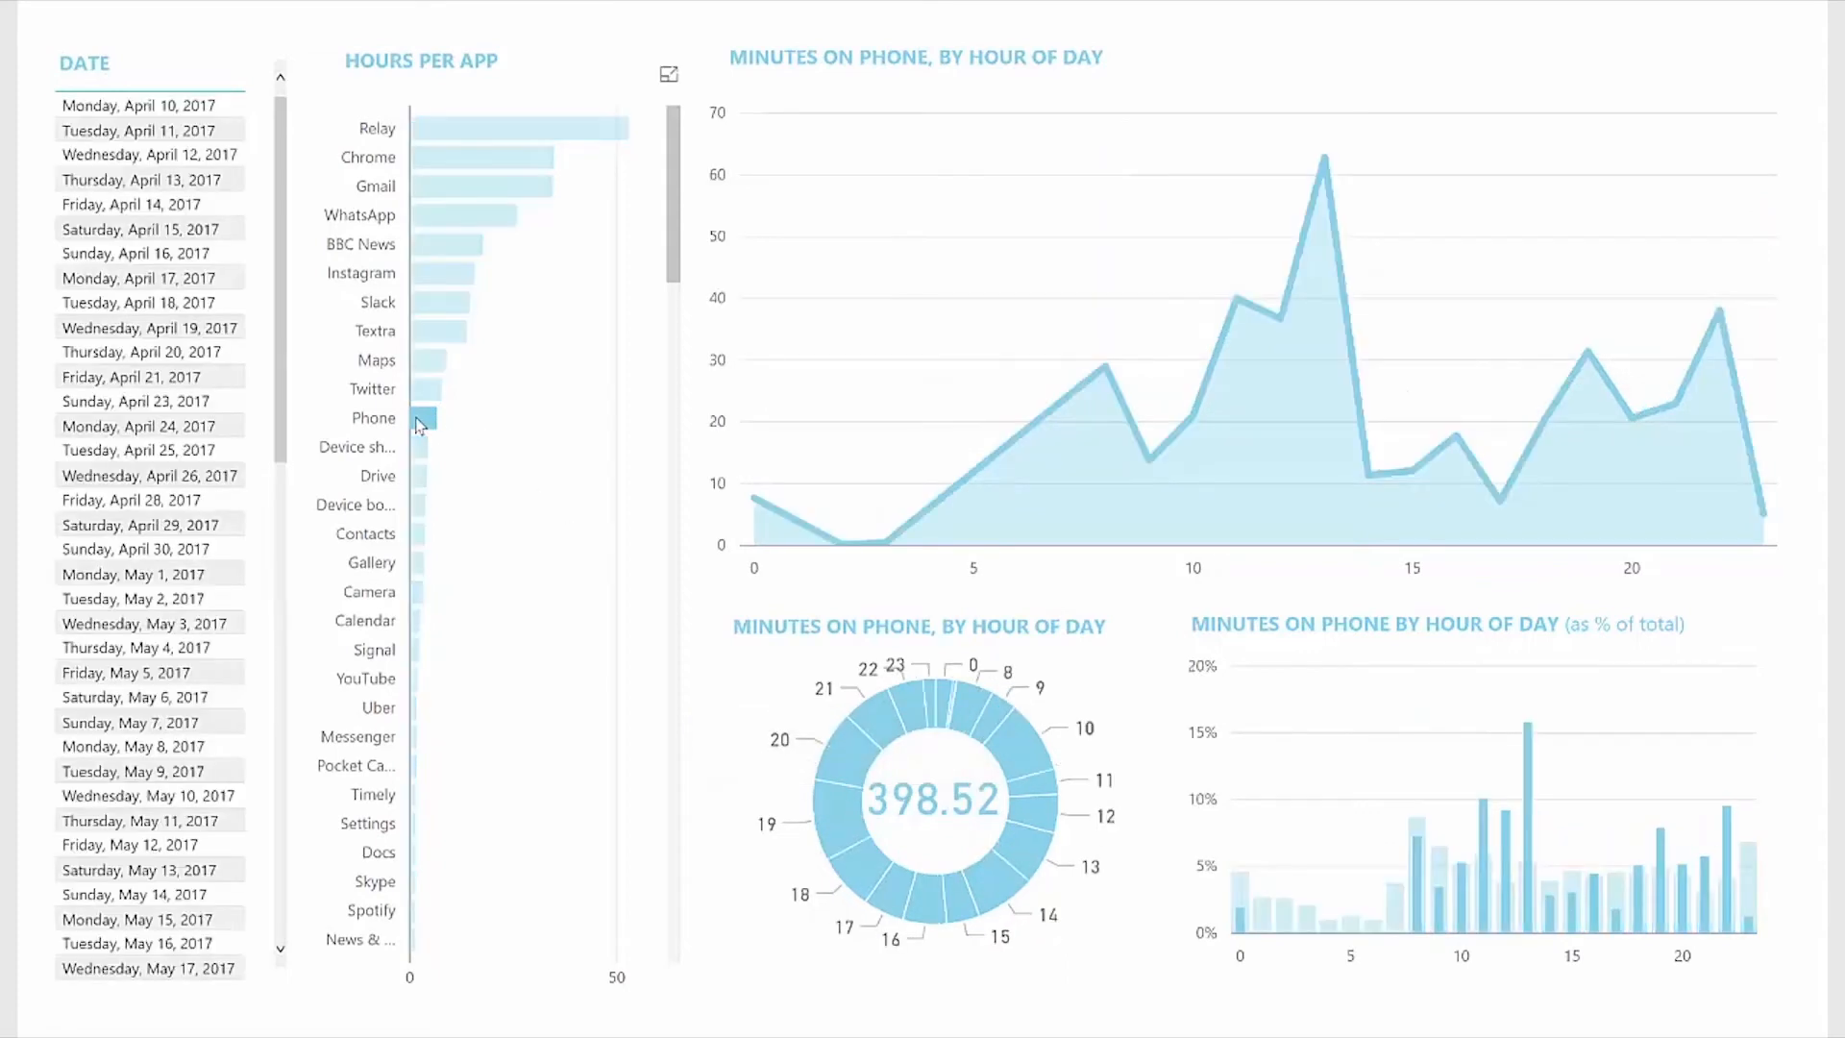
Add BBC News to the Phone selection in Hours per App, making the donut total 1.46K.
{"action": "left_click", "coordinate": [452, 244]}
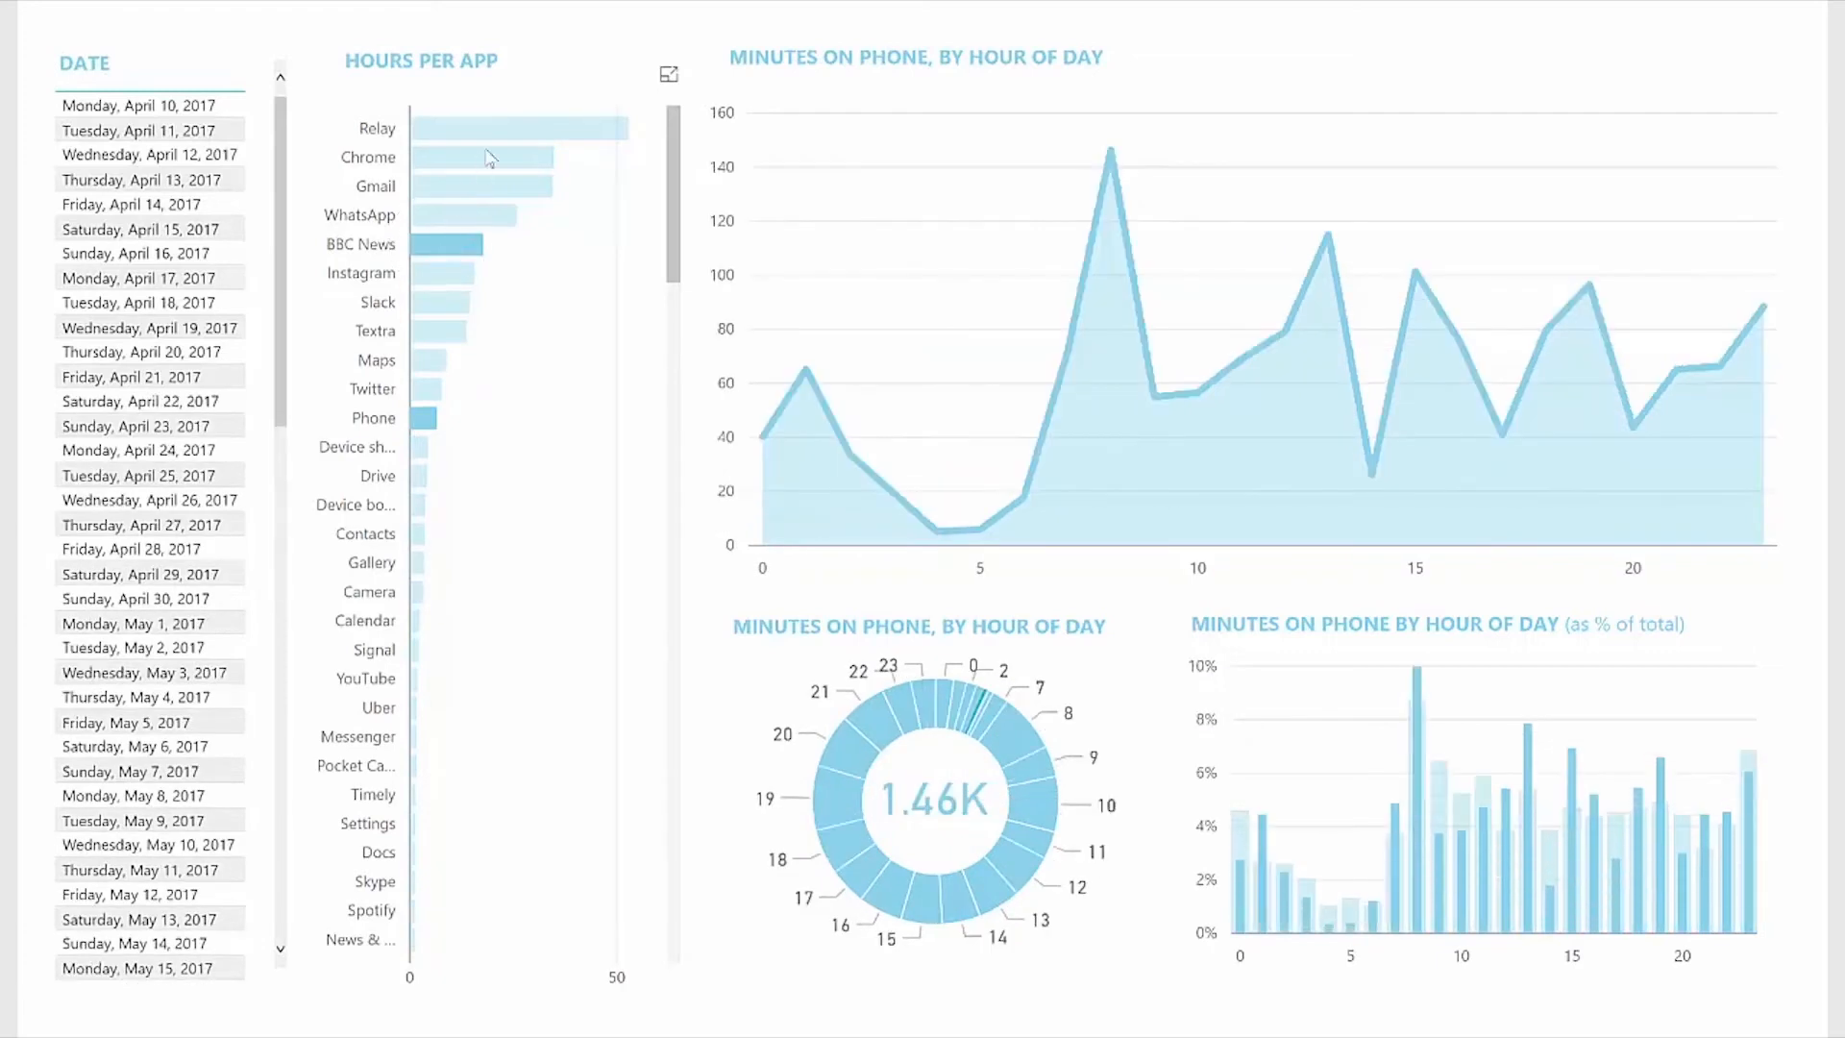